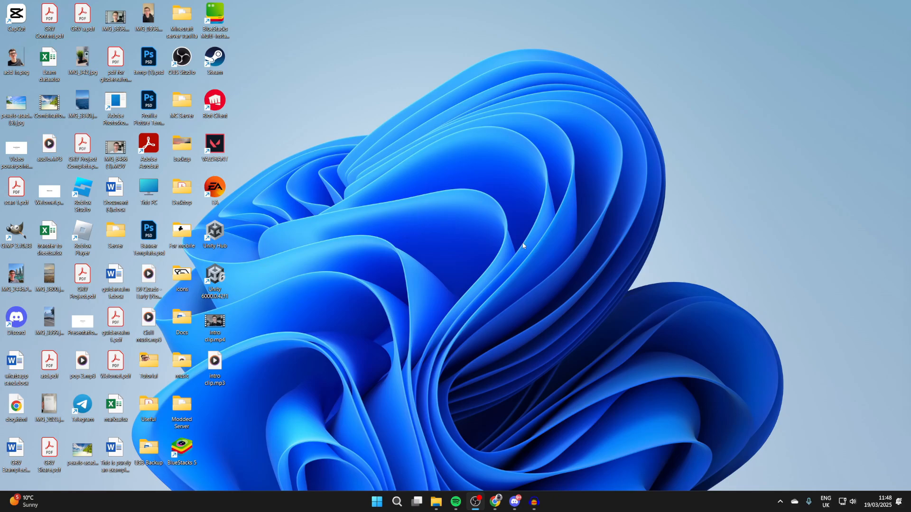
{"action": "mouse_move", "coordinate": [341, 239]}
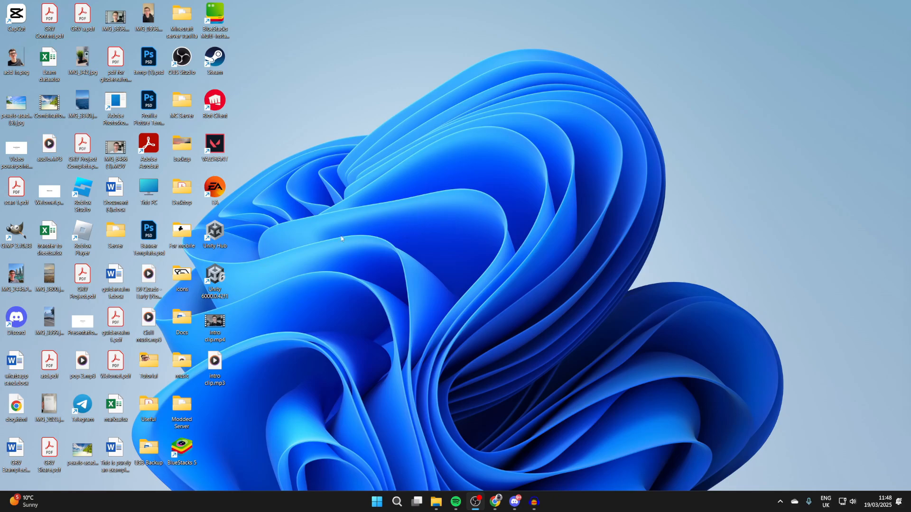
Search 'bluetooth' and open the Bluetooth and other devices settings page
{"action": "left_click", "coordinate": [397, 501]}
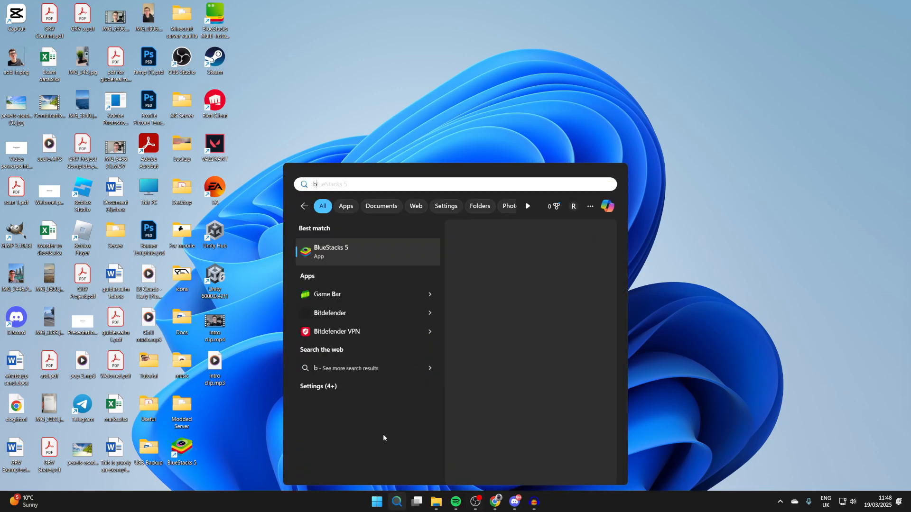
{"action": "type", "text": "bluetooth"}
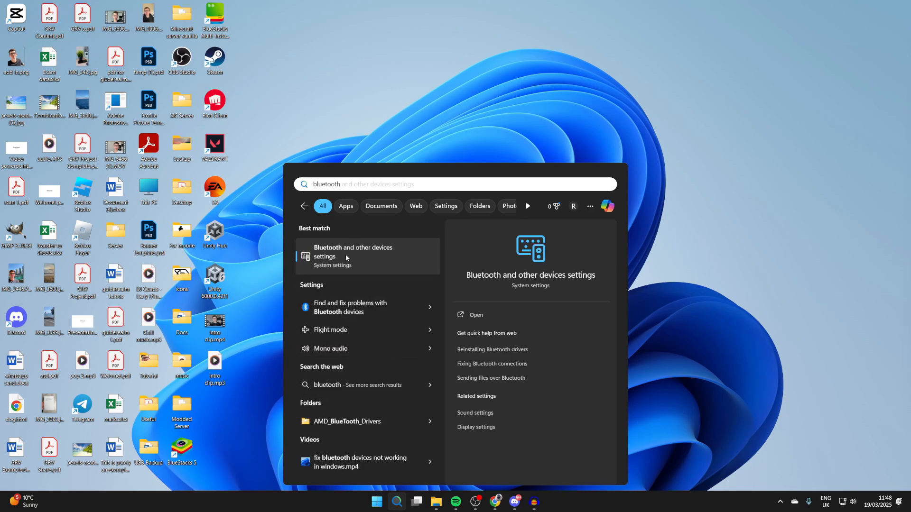
{"action": "left_click", "coordinate": [353, 253]}
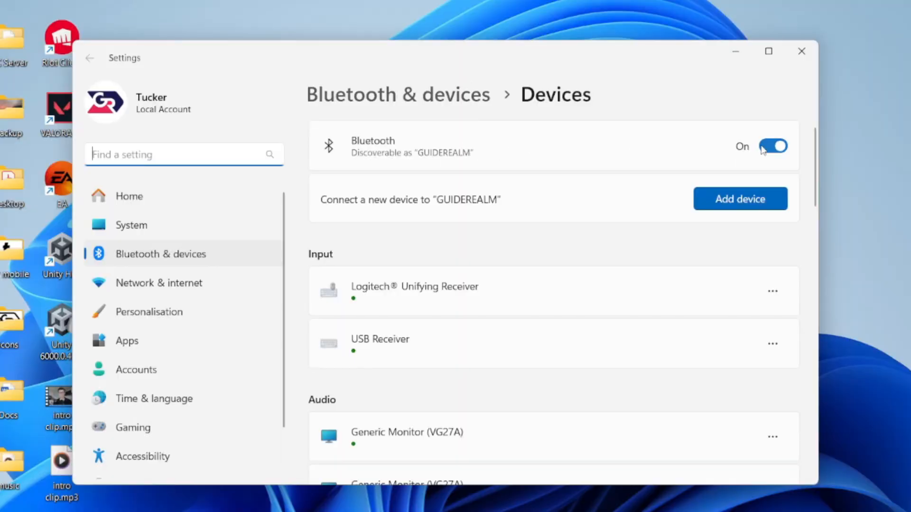
Start adding a new device so the Add a device window appears
{"action": "left_click", "coordinate": [740, 199]}
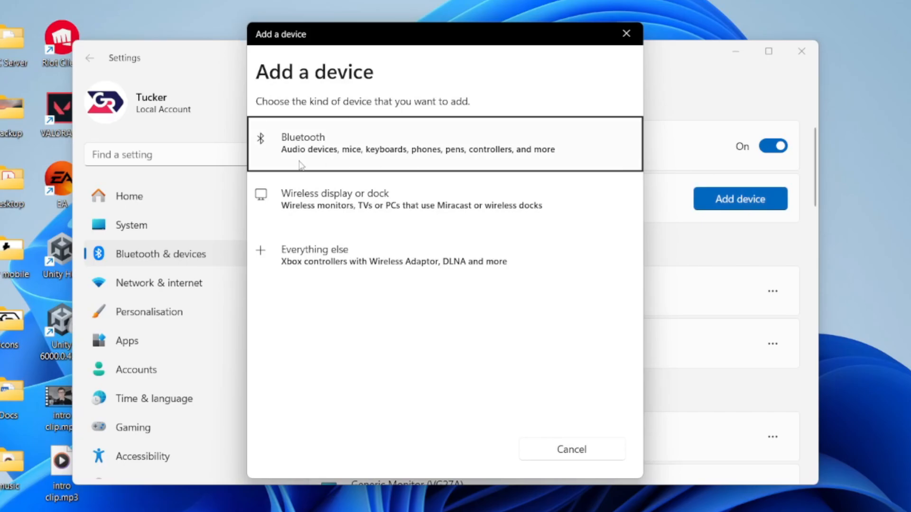
{"action": "mouse_move", "coordinate": [314, 126]}
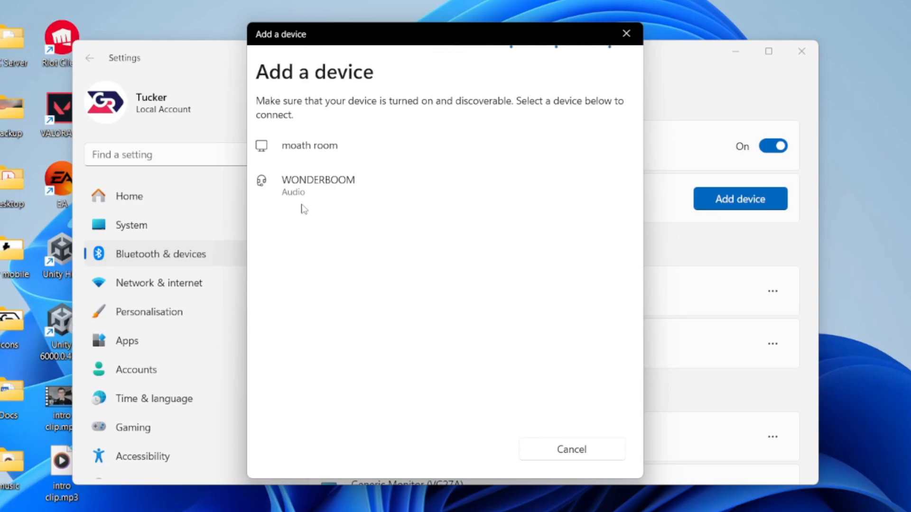
Pair the WONDERBOOM speaker and close the window once it is ready to go
{"action": "left_click", "coordinate": [319, 184]}
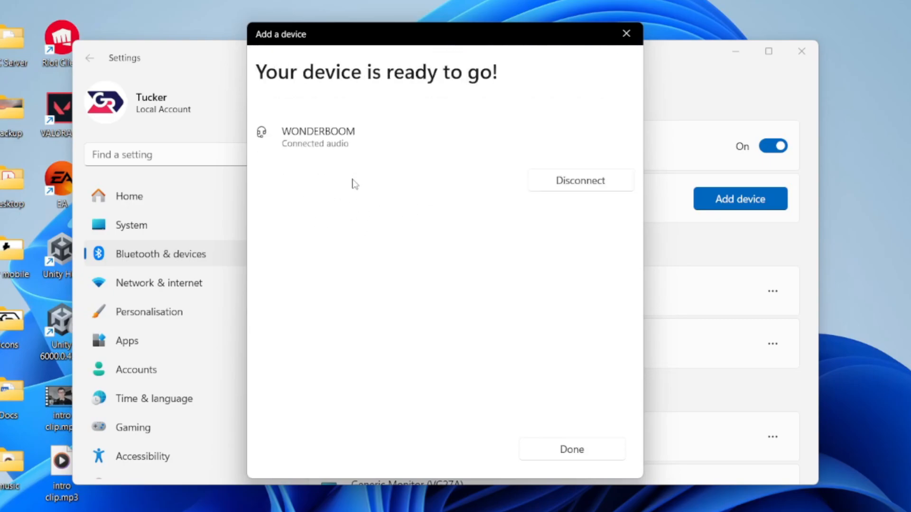
{"action": "mouse_move", "coordinate": [589, 401]}
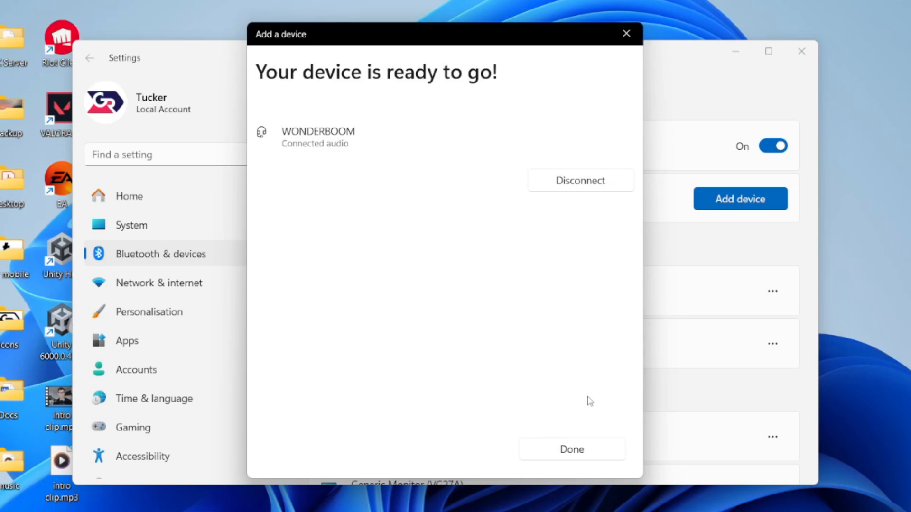
{"action": "left_click", "coordinate": [572, 450]}
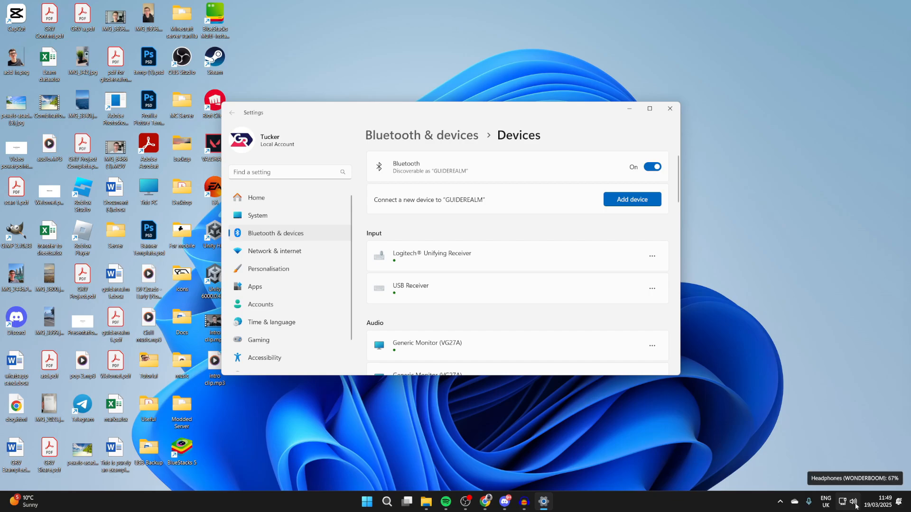
Open Sound settings from the system tray speaker icon's menu
{"action": "right_click", "coordinate": [856, 501]}
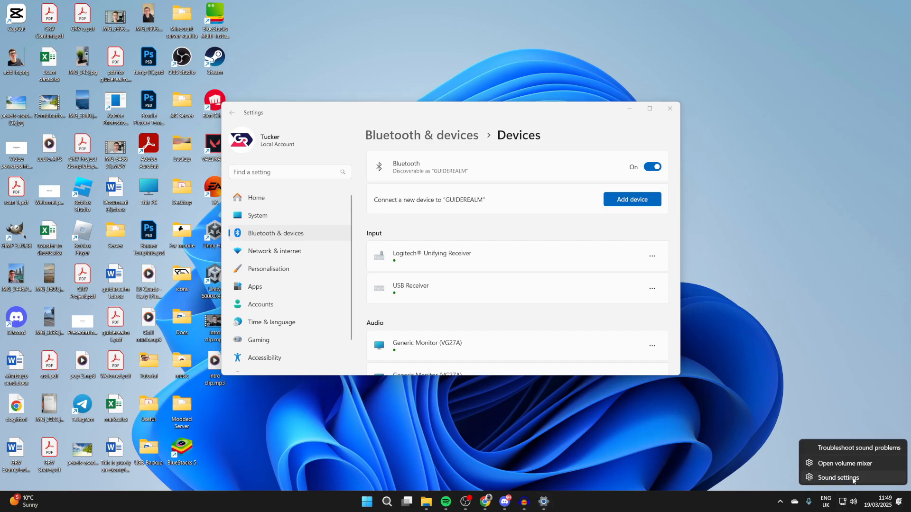
{"action": "left_click", "coordinate": [838, 477]}
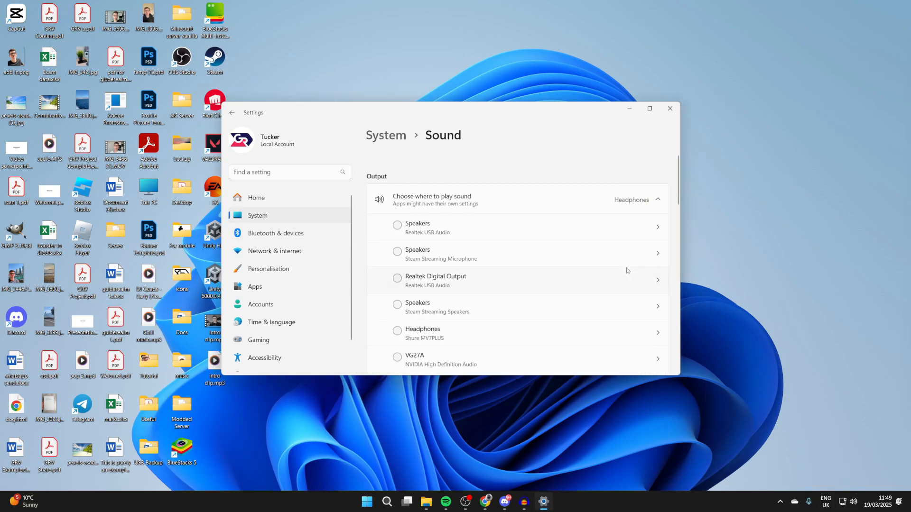